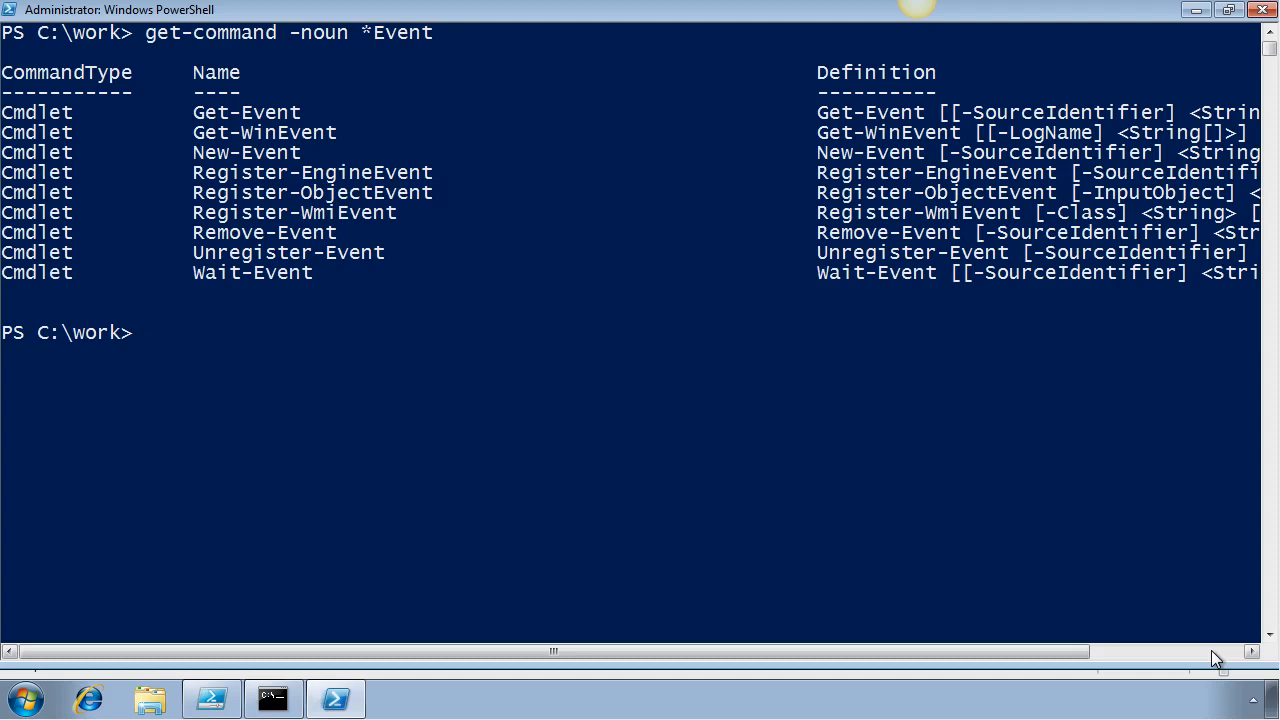
{"action": "mouse_move", "coordinate": [172, 360]}
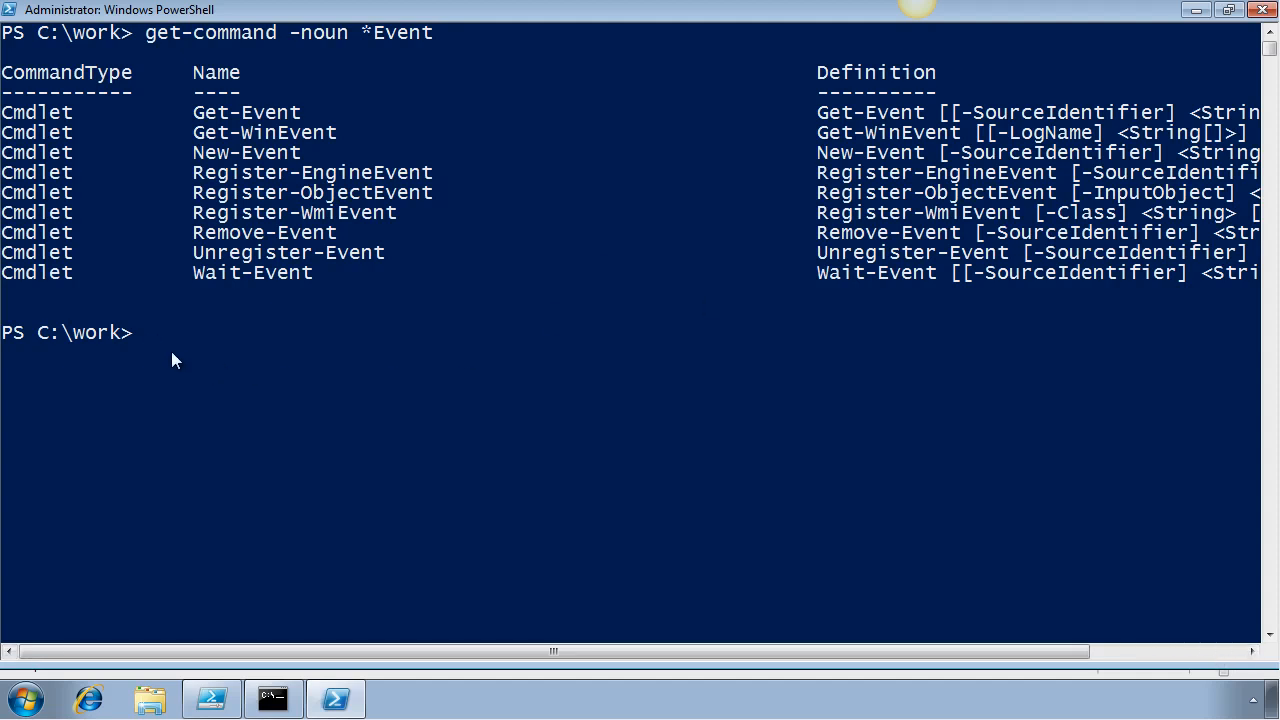
- Run get-process -Name calc -ComputerName server01 to find calc on the remote server
{"action": "type", "text": "get-p"}
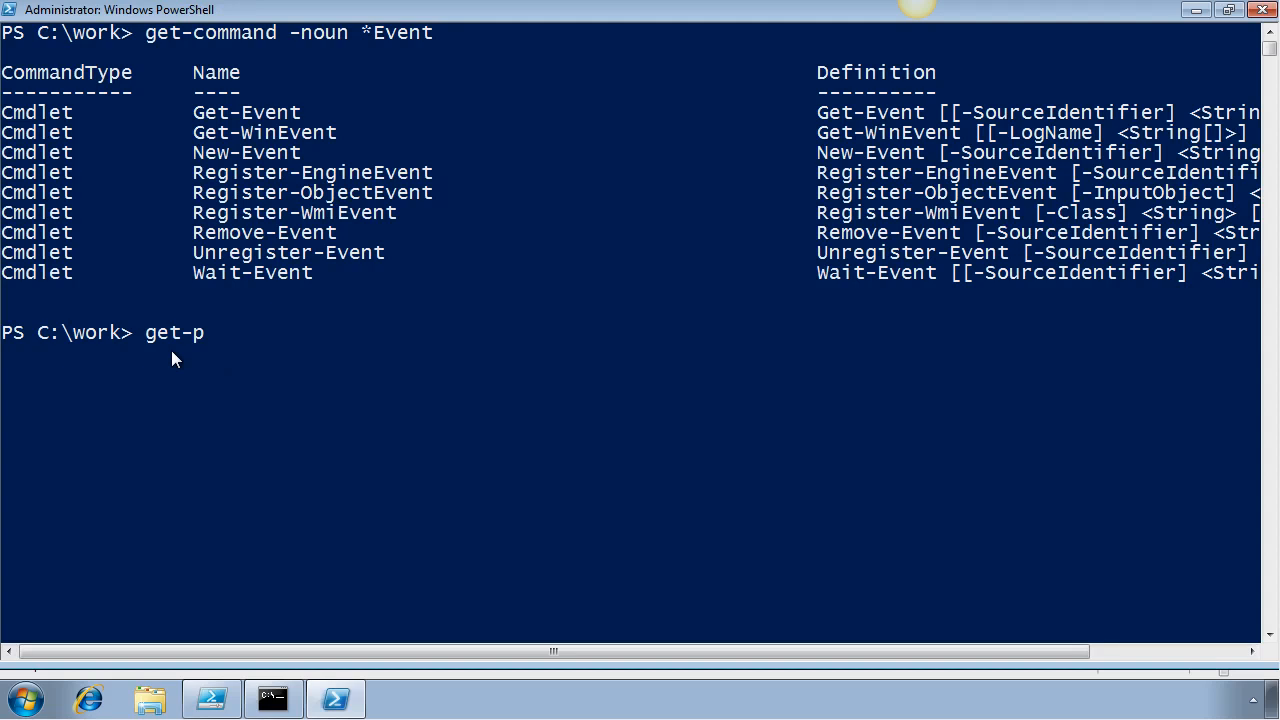
{"action": "type", "text": "rocess -"}
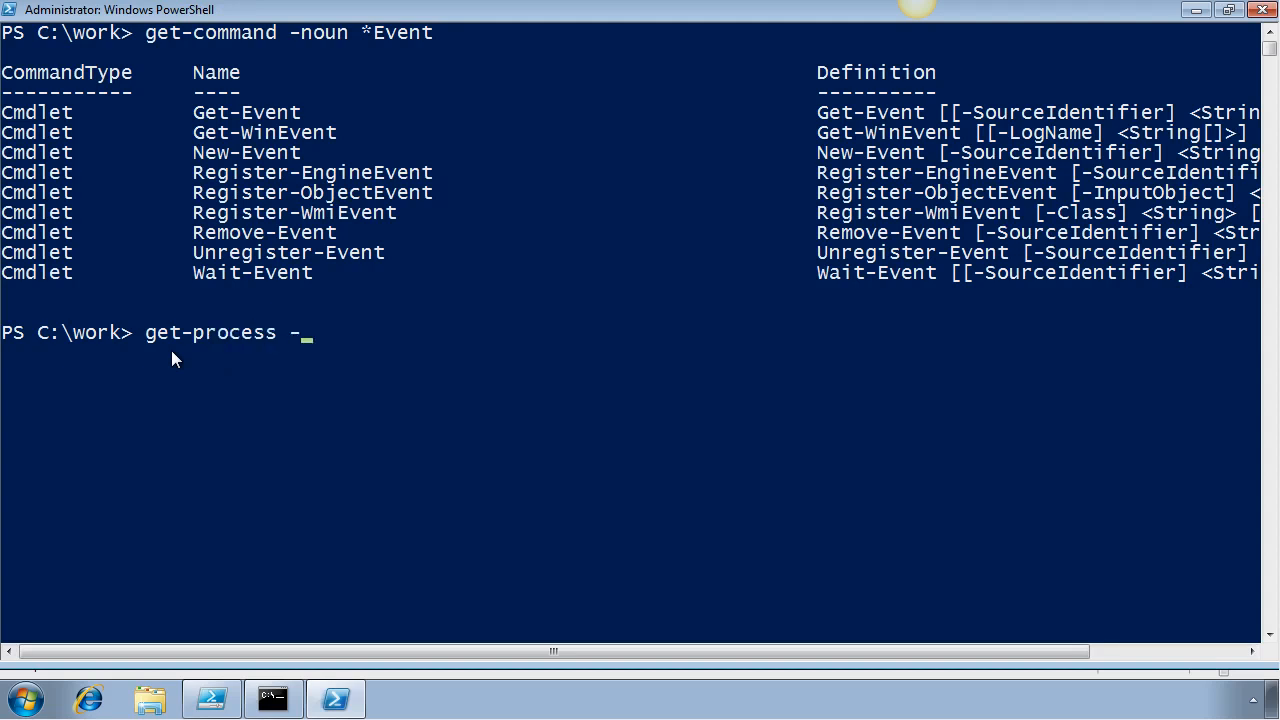
{"action": "type", "text": "Name calc"}
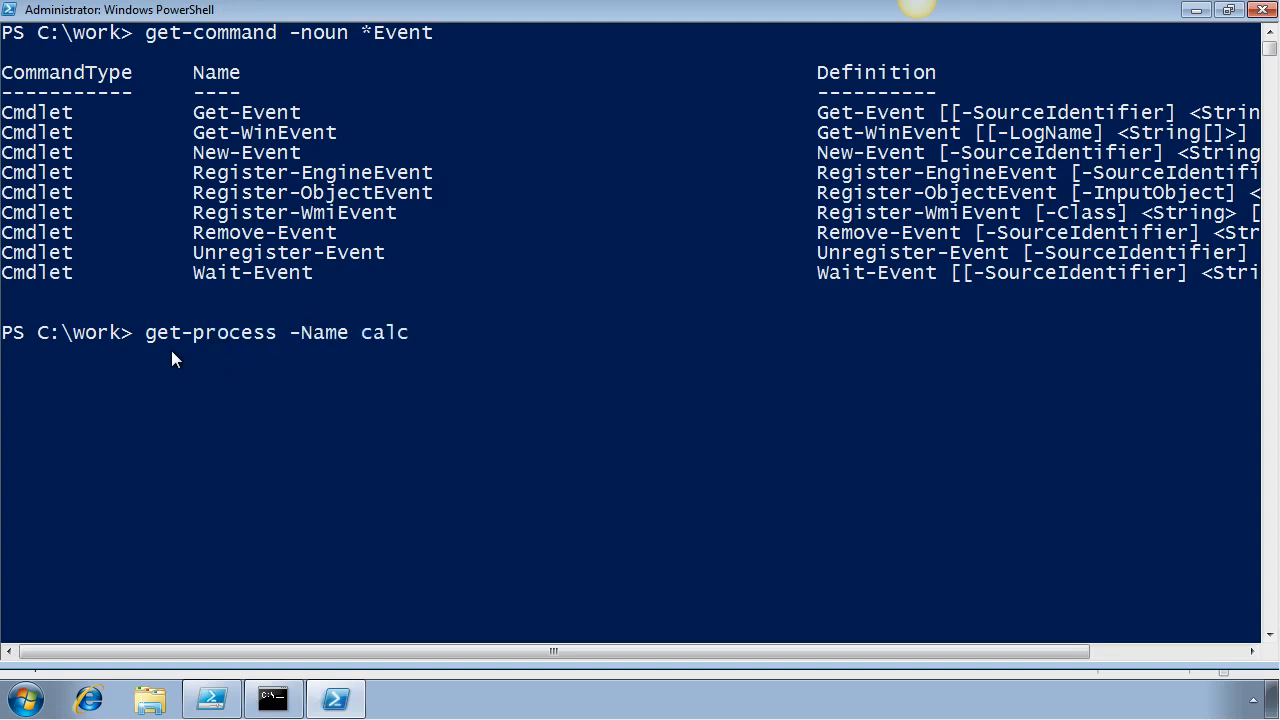
{"action": "type", "text": "-ComputerName"}
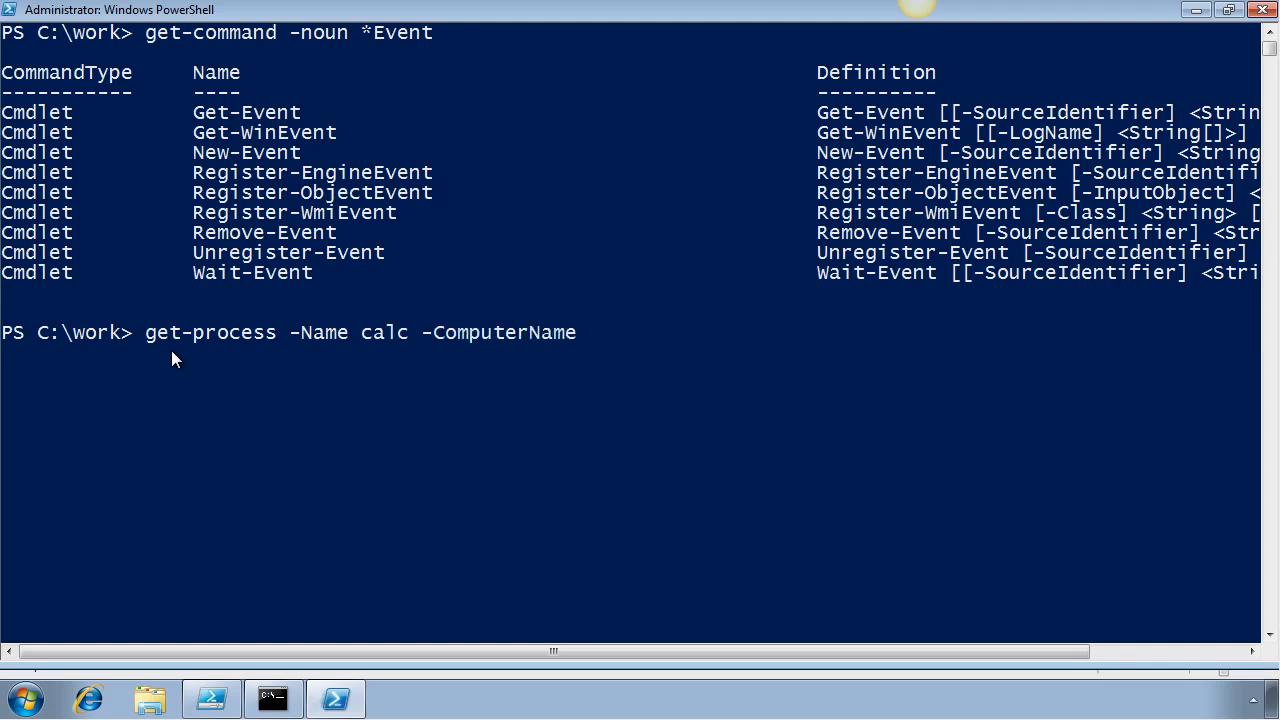
{"action": "type", "text": "server"}
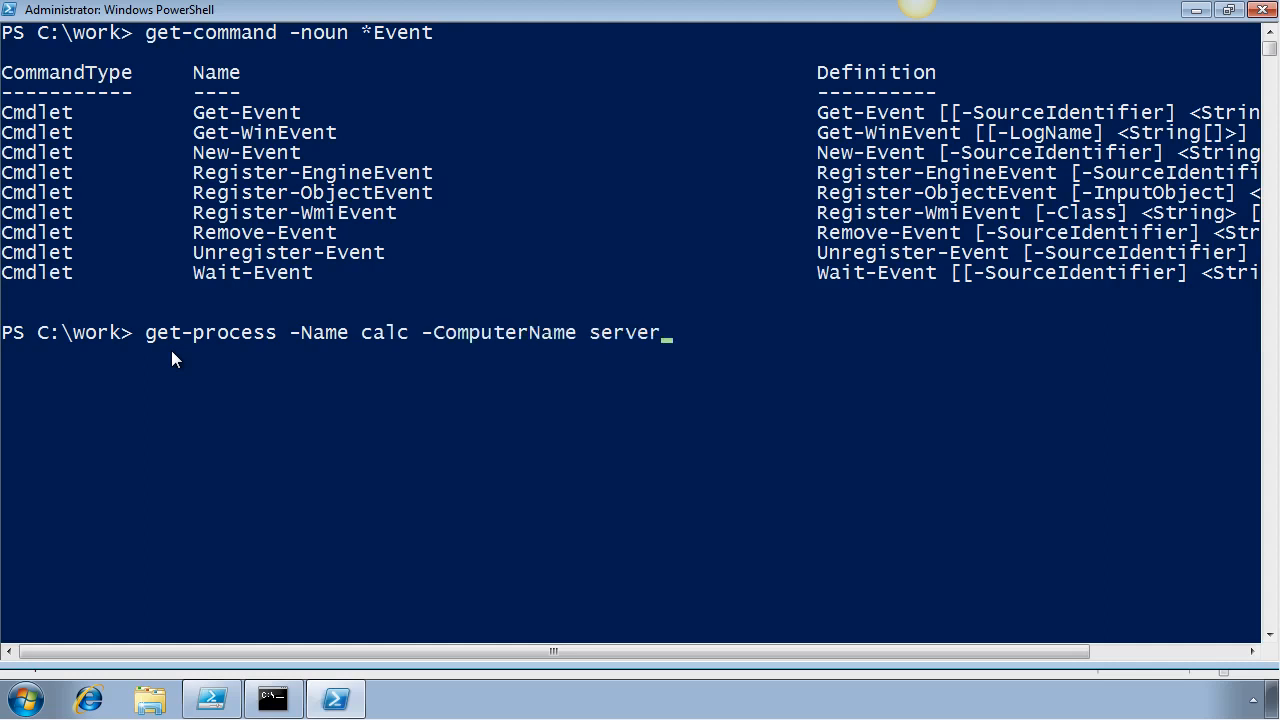
{"action": "key", "text": "Return"}
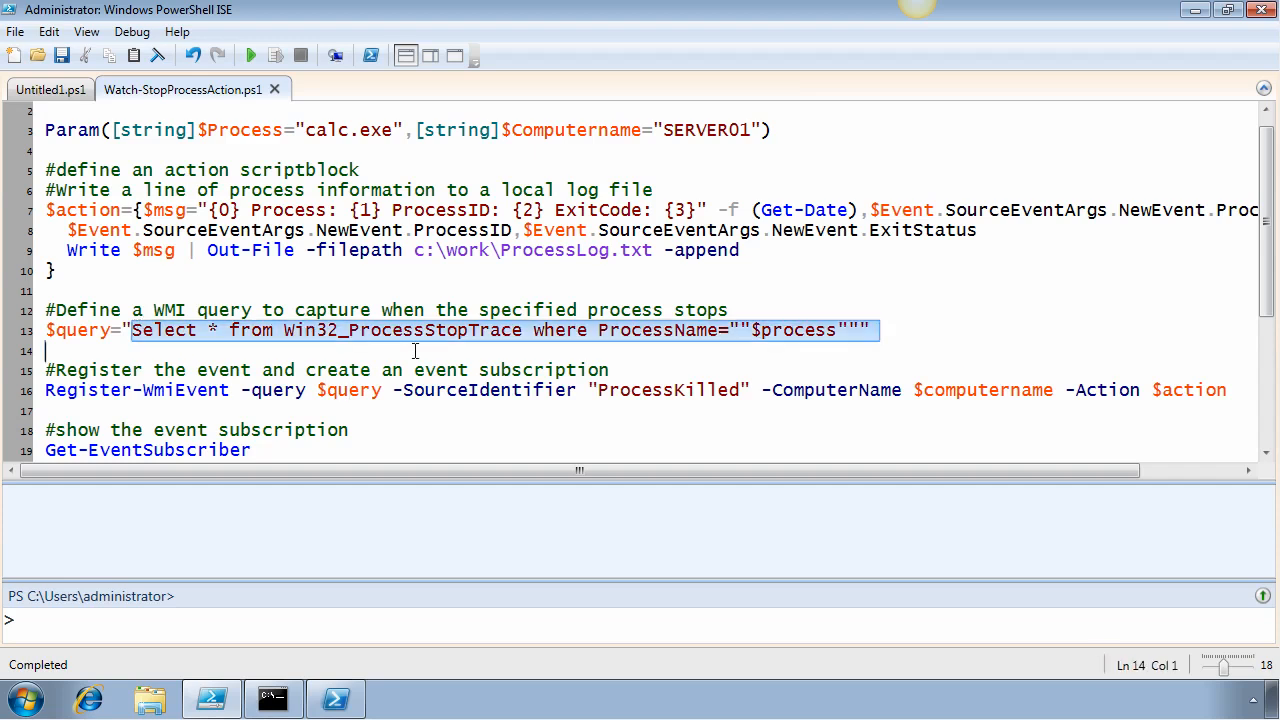
{"action": "left_click", "coordinate": [880, 330]}
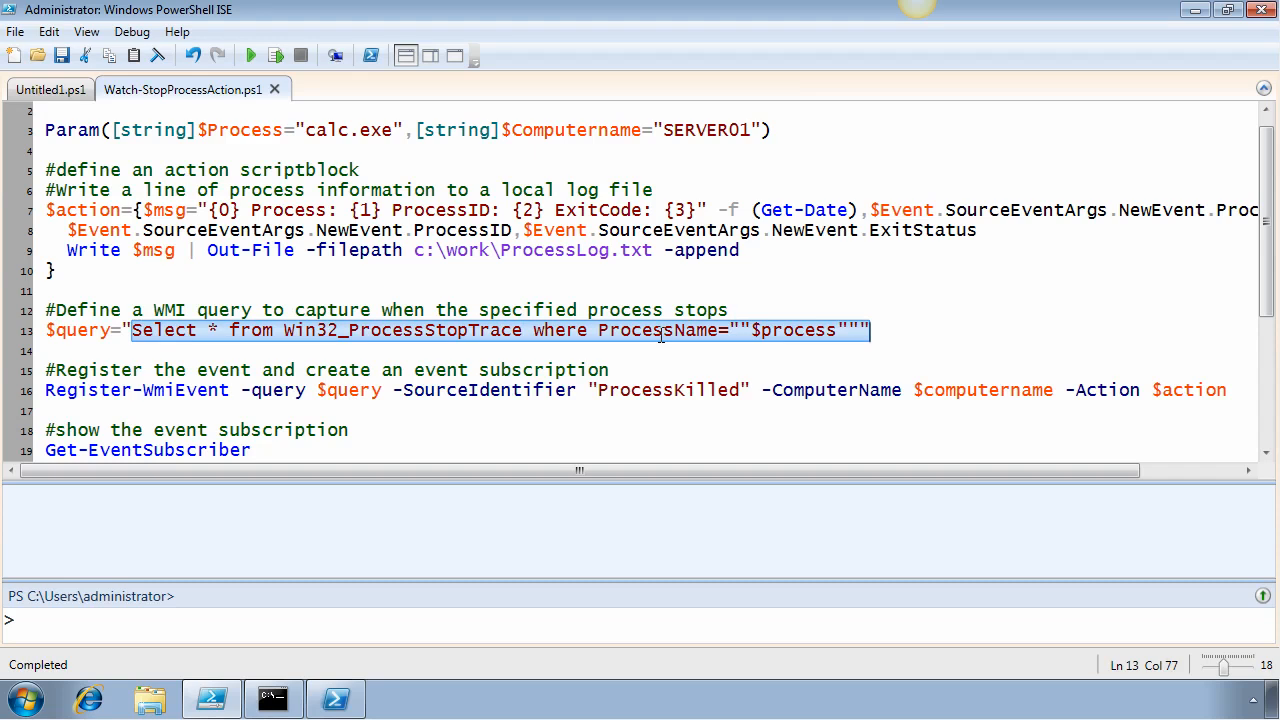
{"action": "mouse_move", "coordinate": [776, 348]}
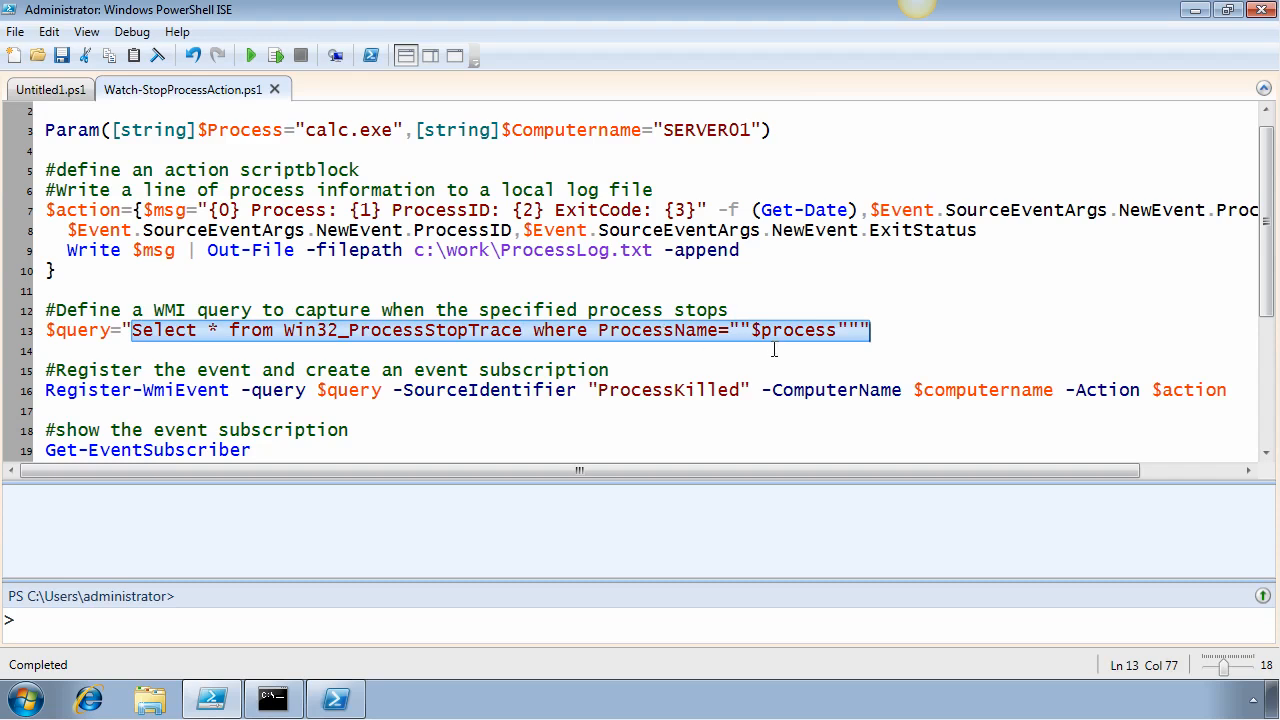
{"action": "left_click", "coordinate": [784, 330]}
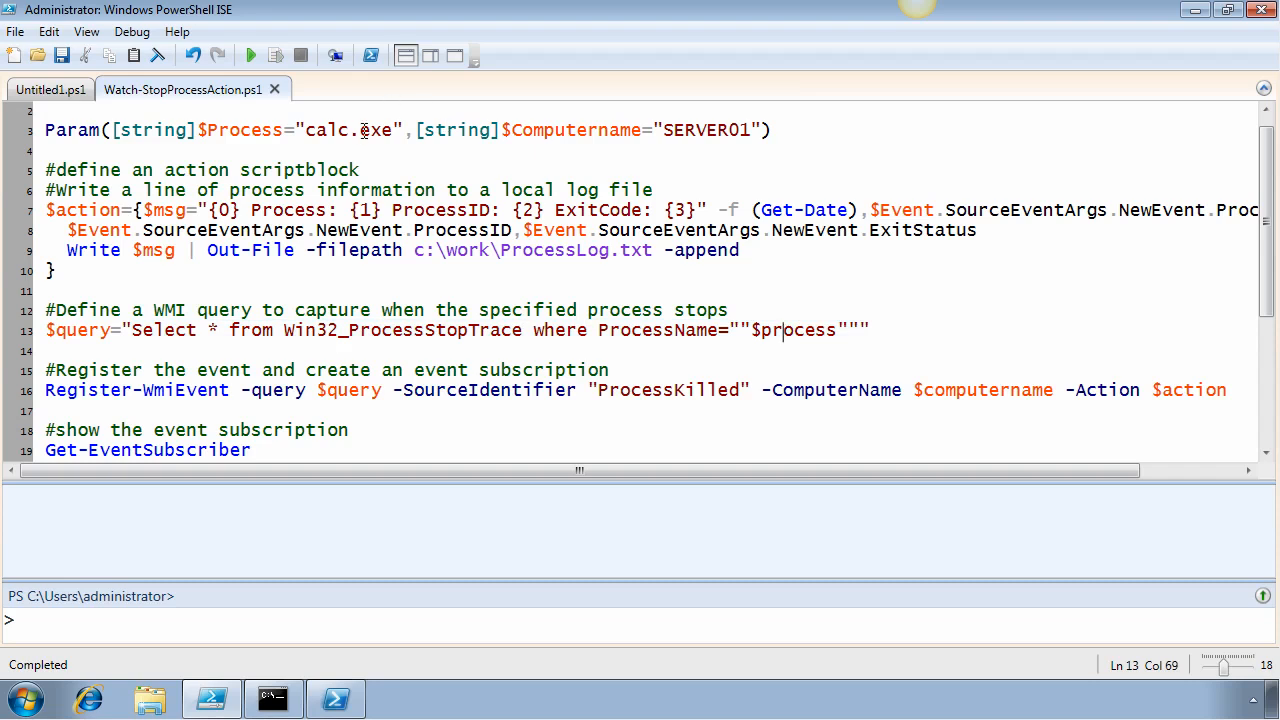
{"action": "double_click", "coordinate": [376, 130]}
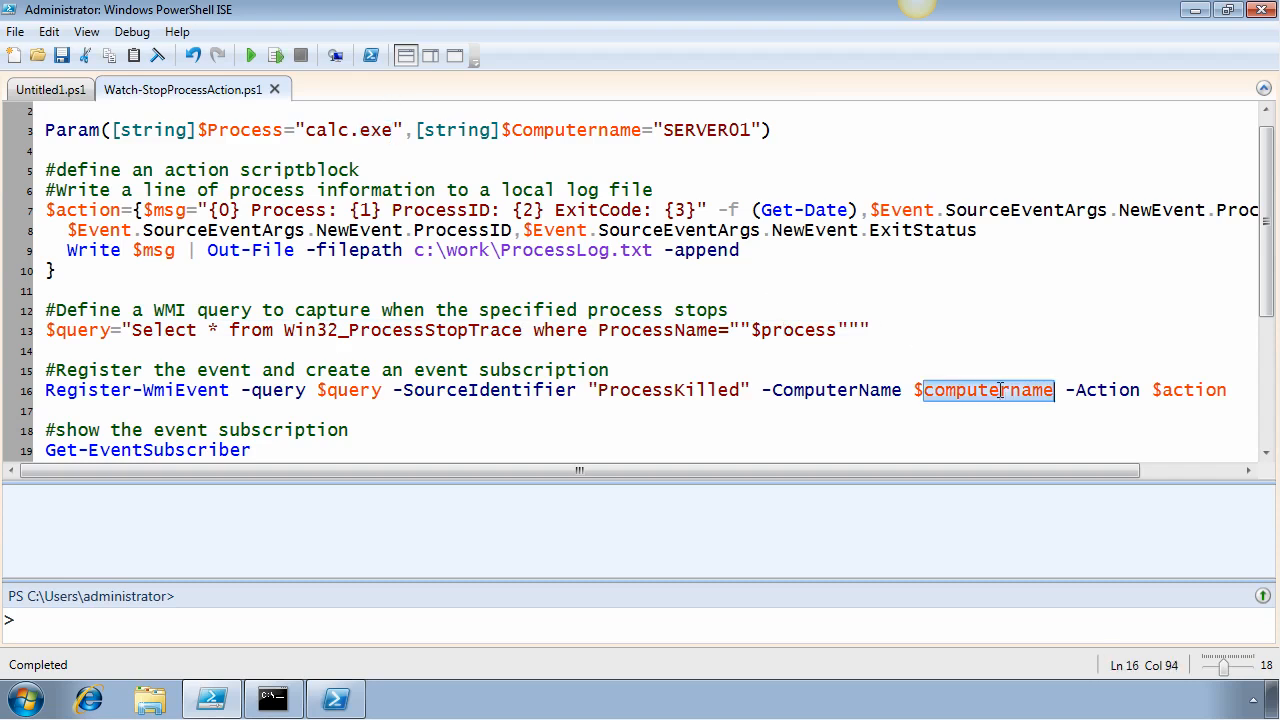
{"action": "mouse_move", "coordinate": [828, 392]}
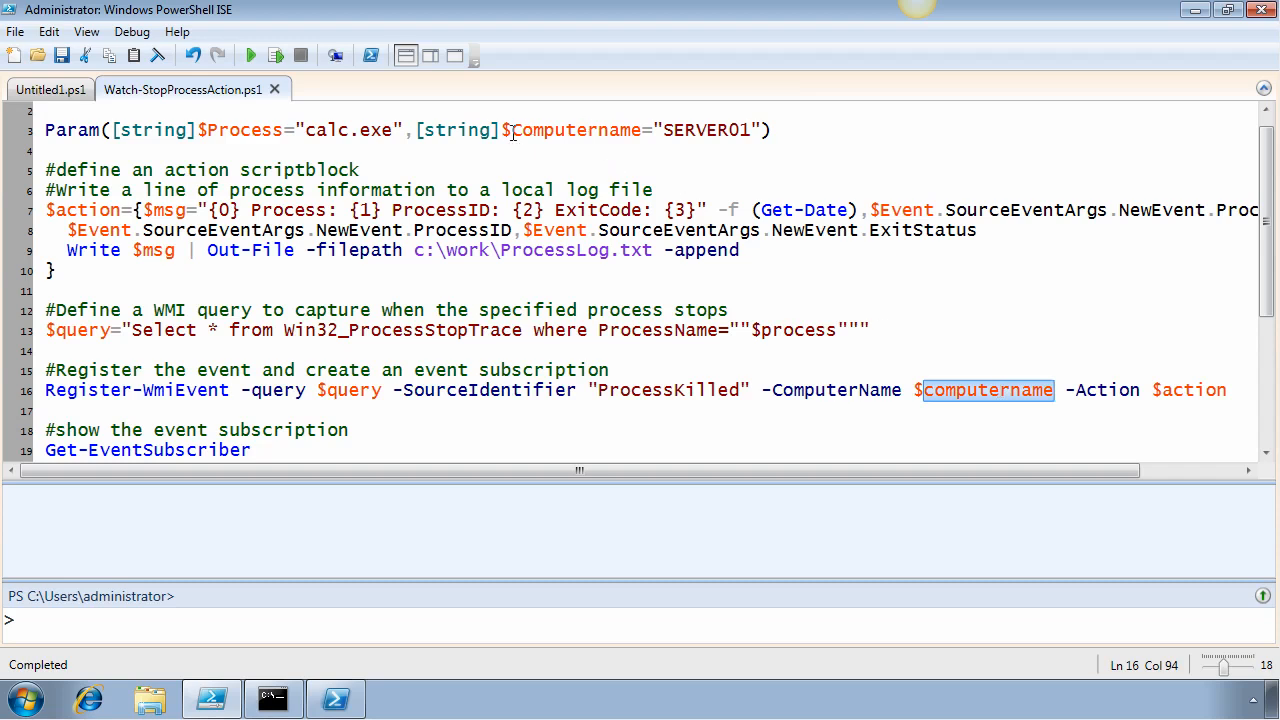
{"action": "double_click", "coordinate": [704, 130]}
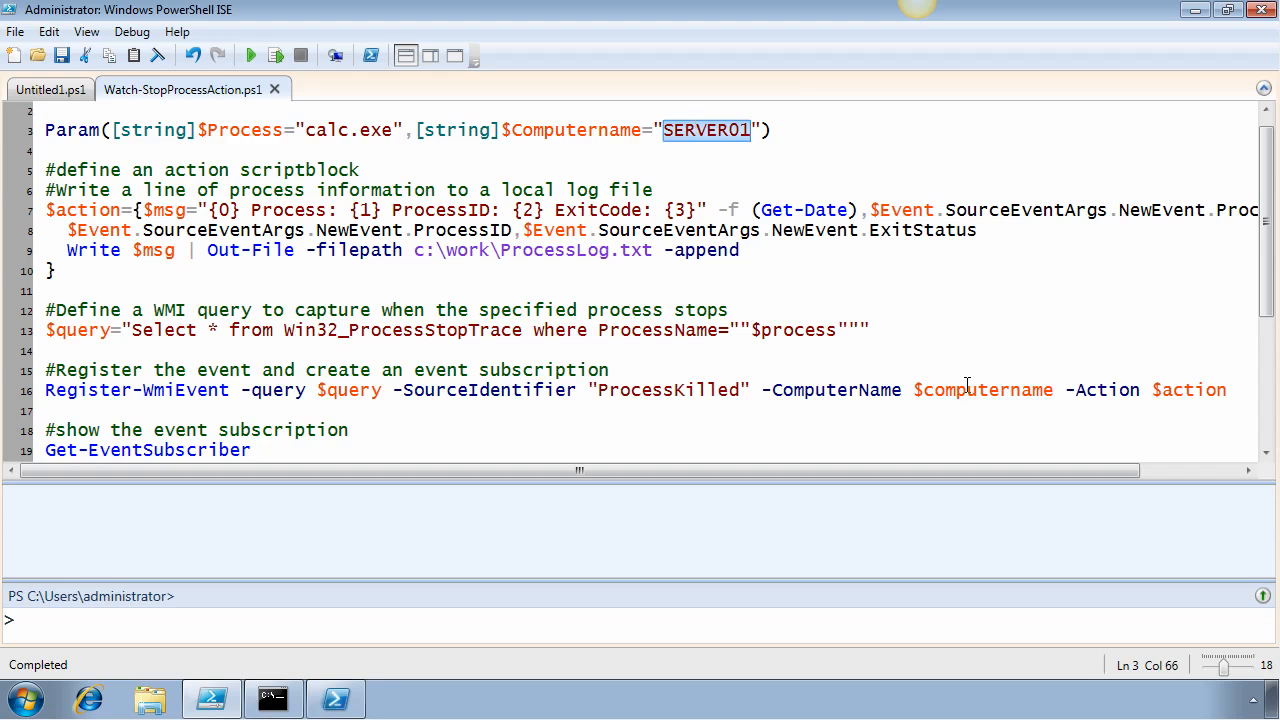
{"action": "left_click", "coordinate": [1224, 390]}
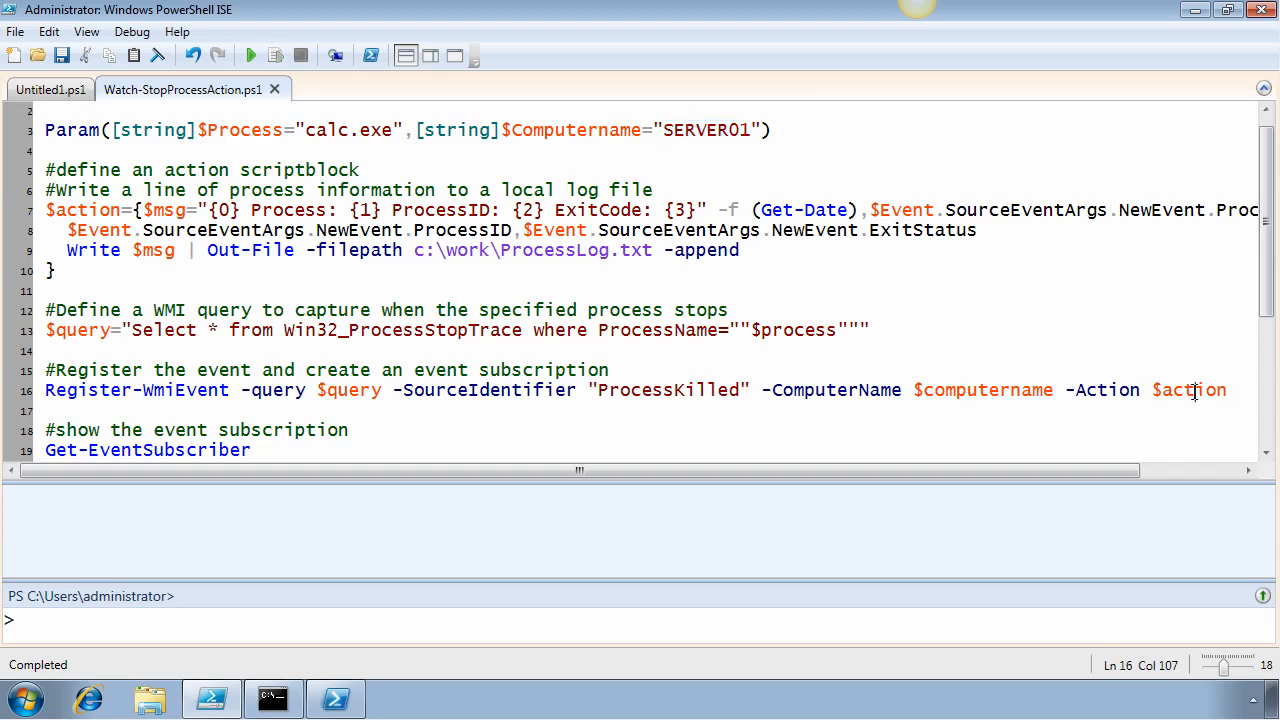
{"action": "double_click", "coordinate": [1192, 390]}
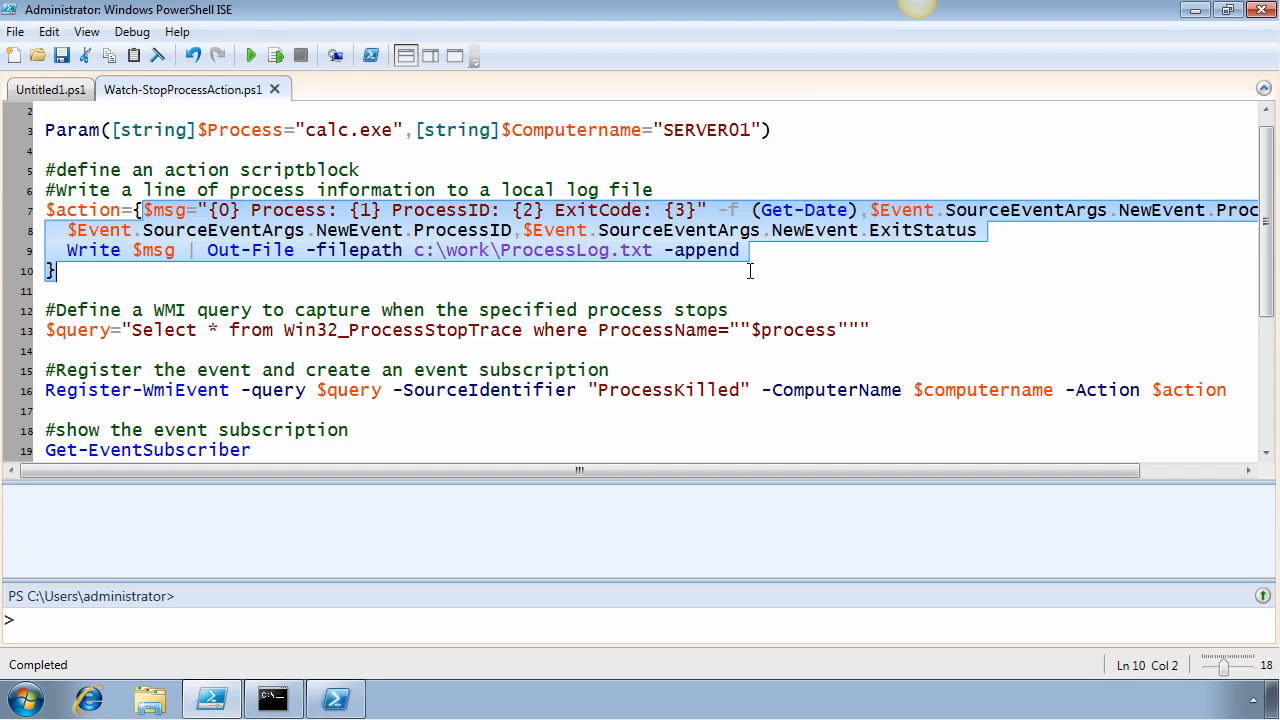
{"action": "mouse_move", "coordinate": [516, 538]}
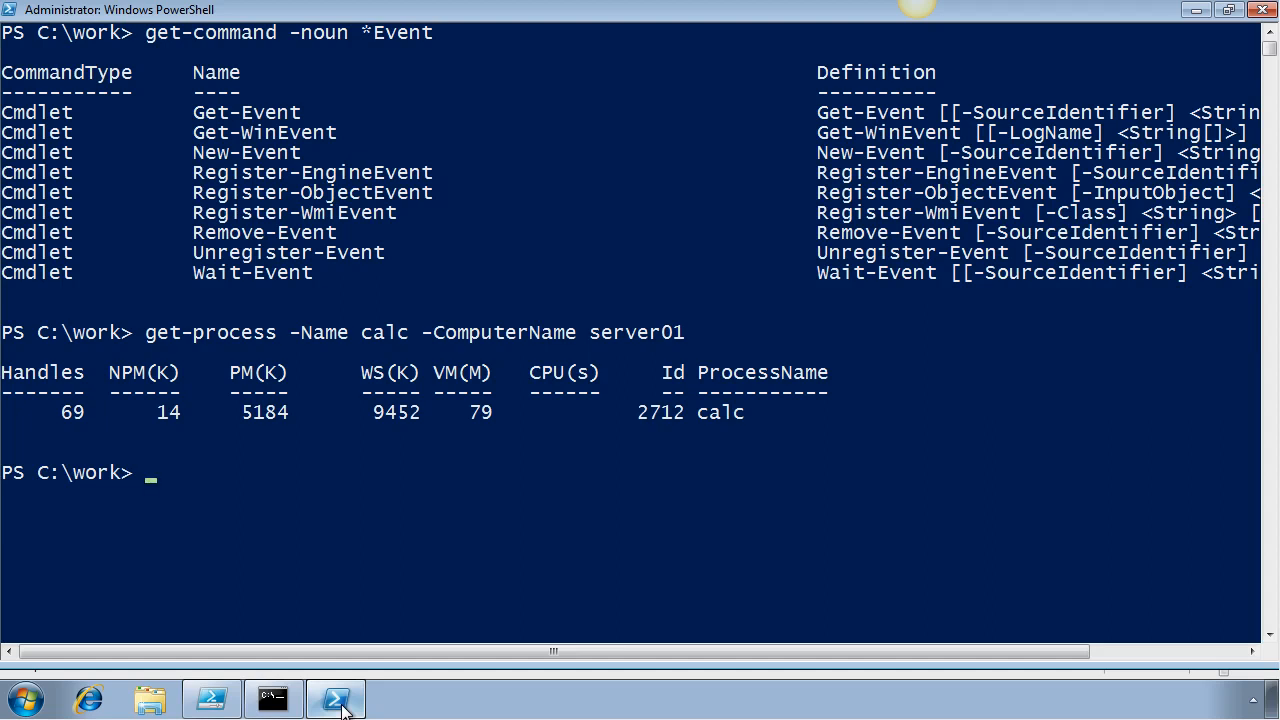
- Enter s:\Watch-StopProcessAction.ps1 to register the ProcessKilled WMI event subscription
{"action": "type", "text": "s:\\"}
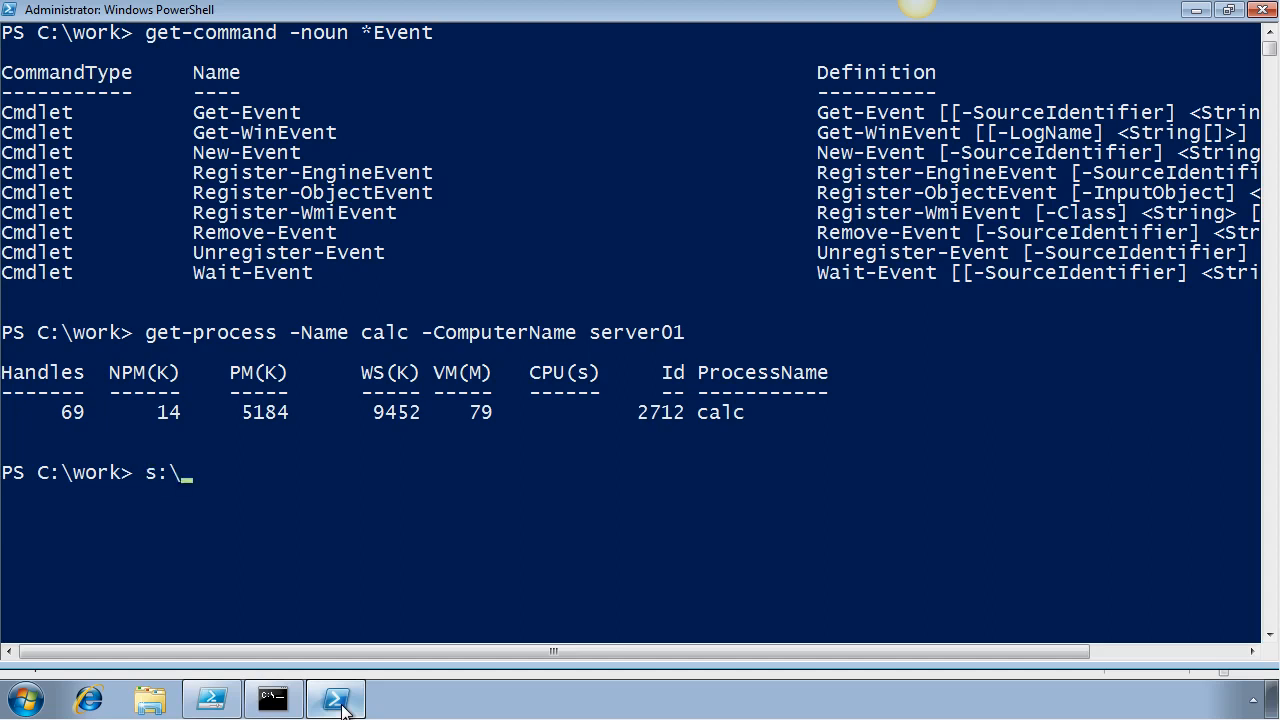
{"action": "type", "text": "watch-s"}
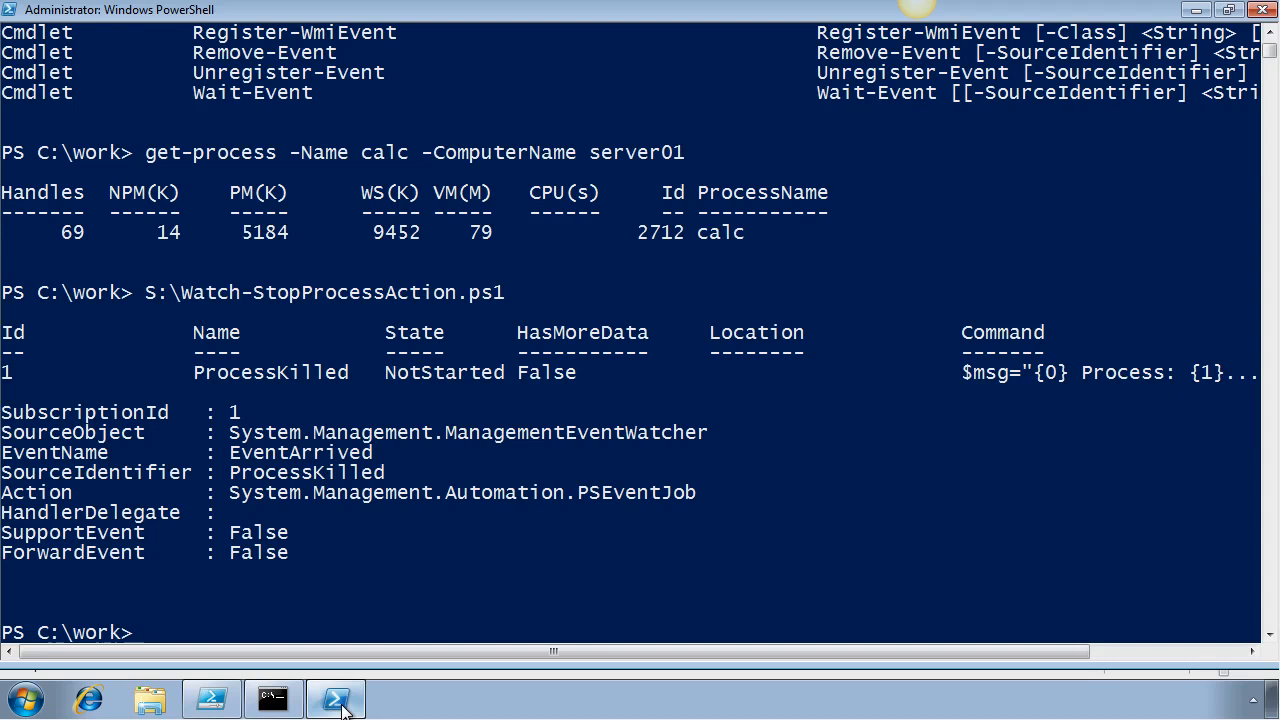
{"action": "mouse_move", "coordinate": [272, 696]}
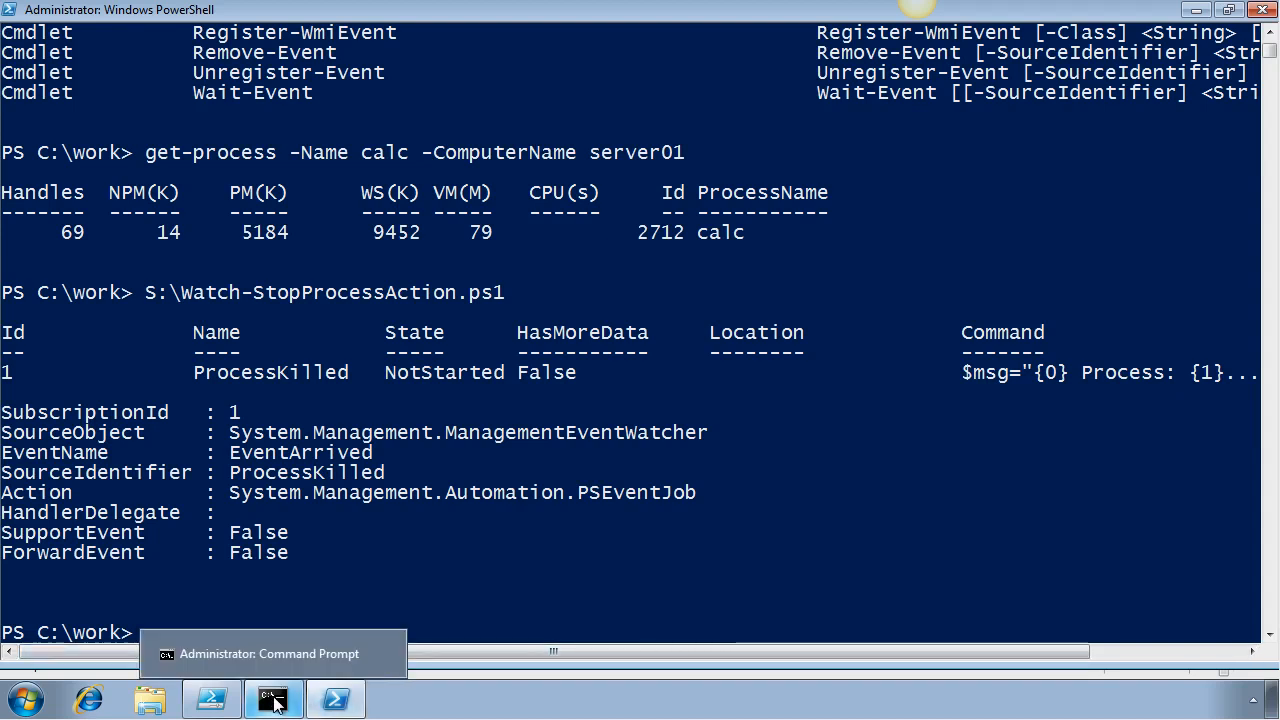
- Run taskkill against \\server01 for imagename calc.exe from Command Prompt
{"action": "left_click", "coordinate": [272, 698]}
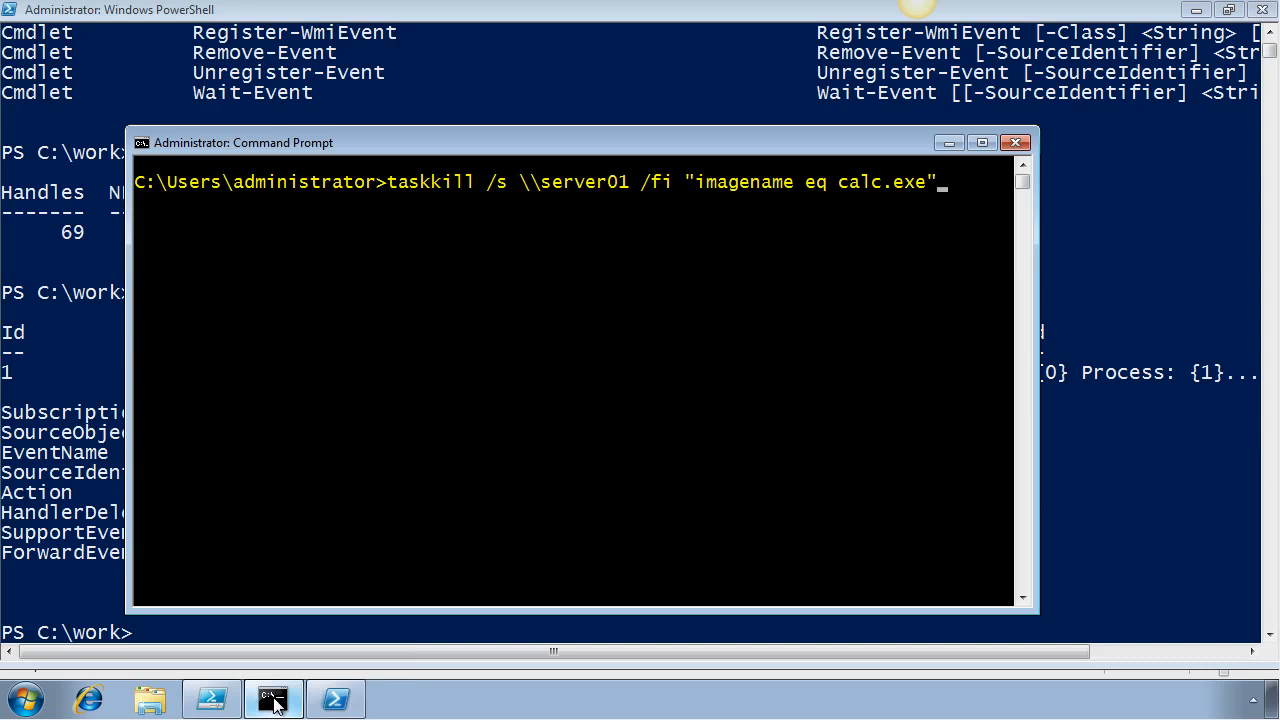
{"action": "key", "text": "Return"}
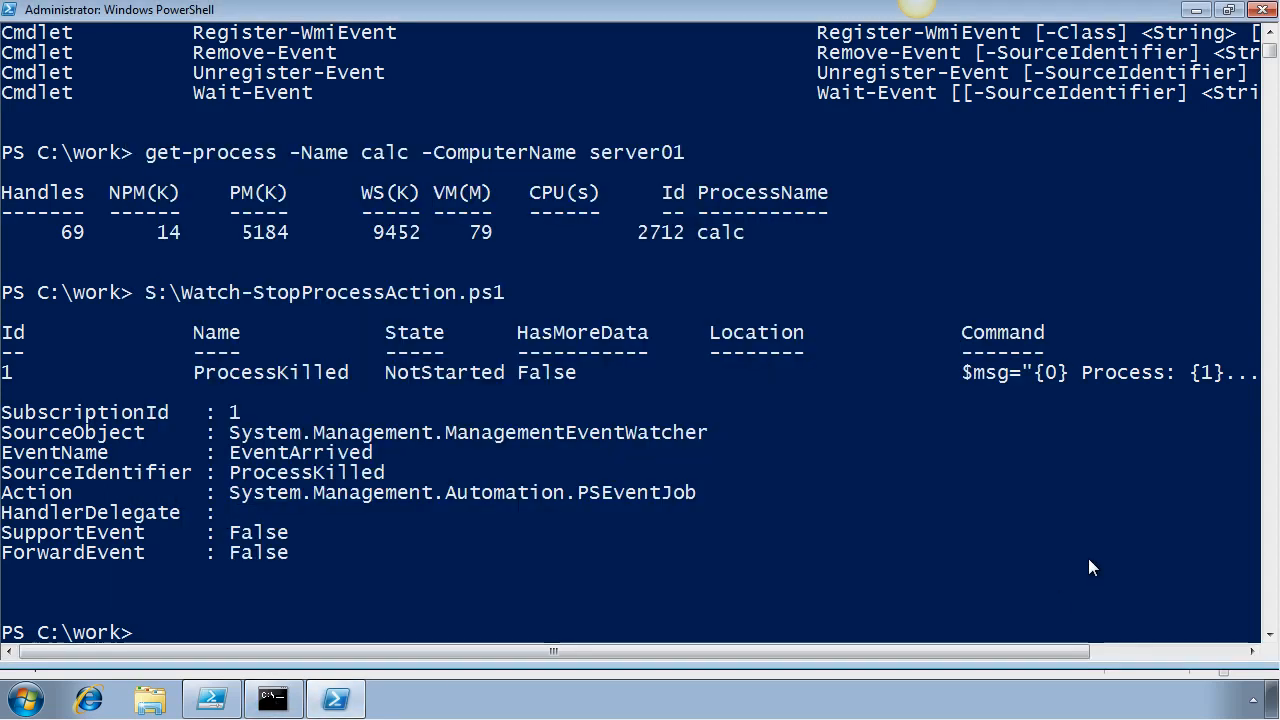
- Check get-job, then list and display .\ProcessLog.txt showing calc.exe 2712 stopped
{"action": "type", "text": "get-job"}
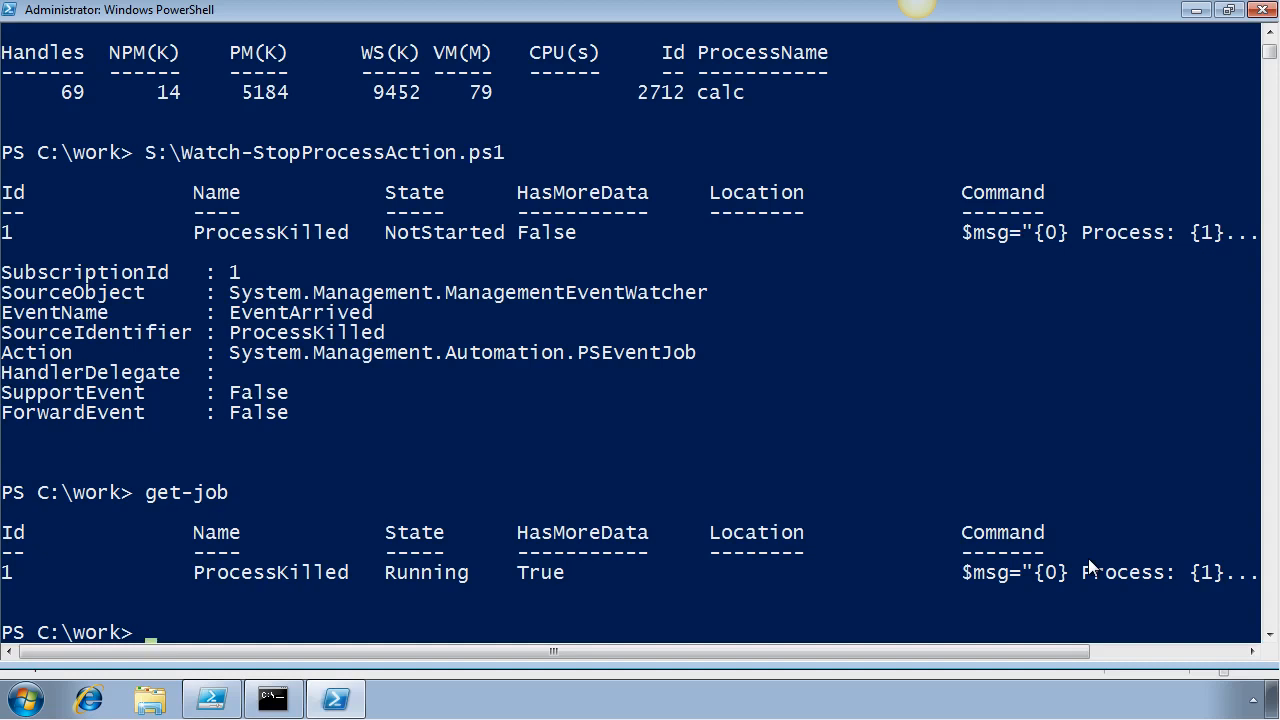
{"action": "type", "text": "dir .\\ProcessLog.txt"}
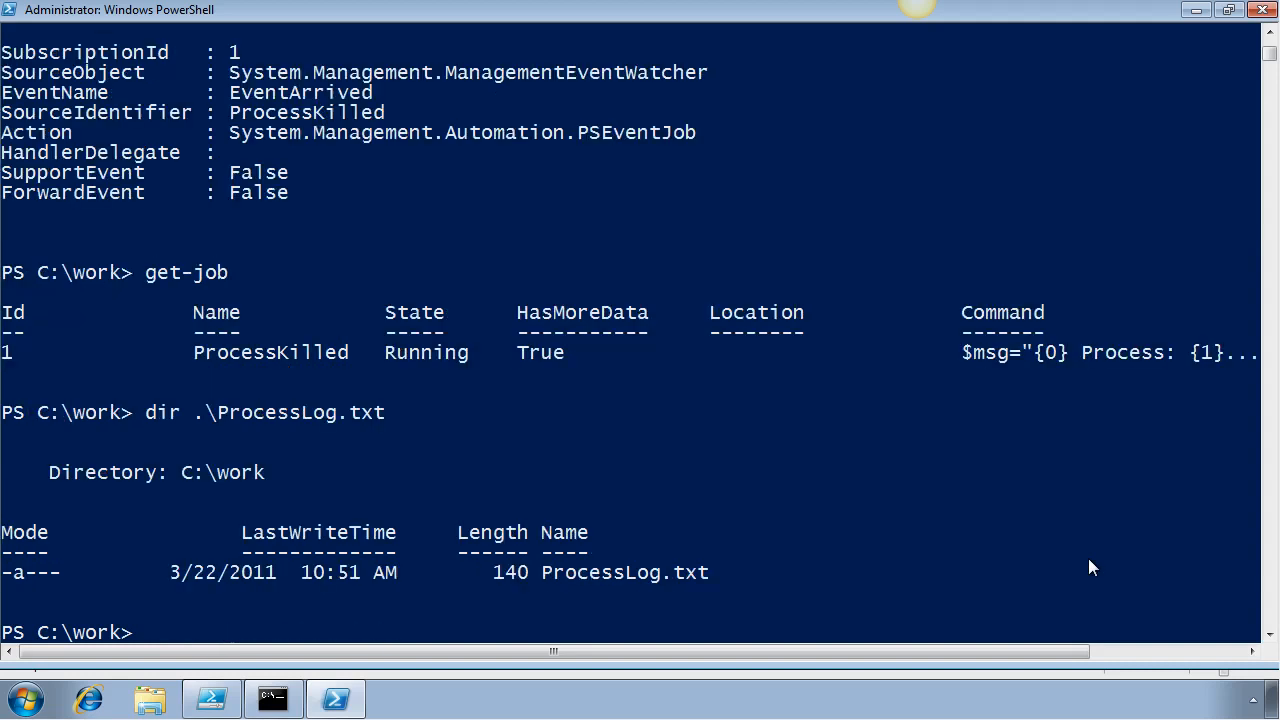
{"action": "type", "text": "dir .\\ProcessLog.txt"}
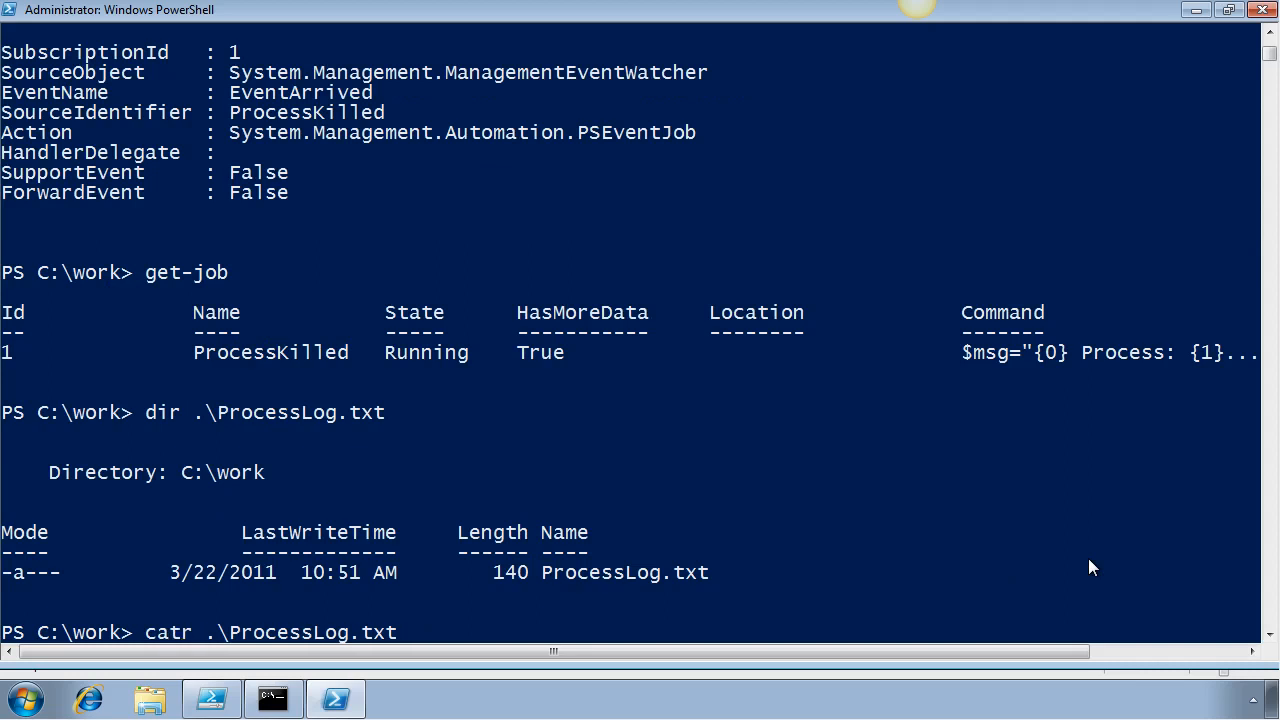
{"action": "key", "text": "Return"}
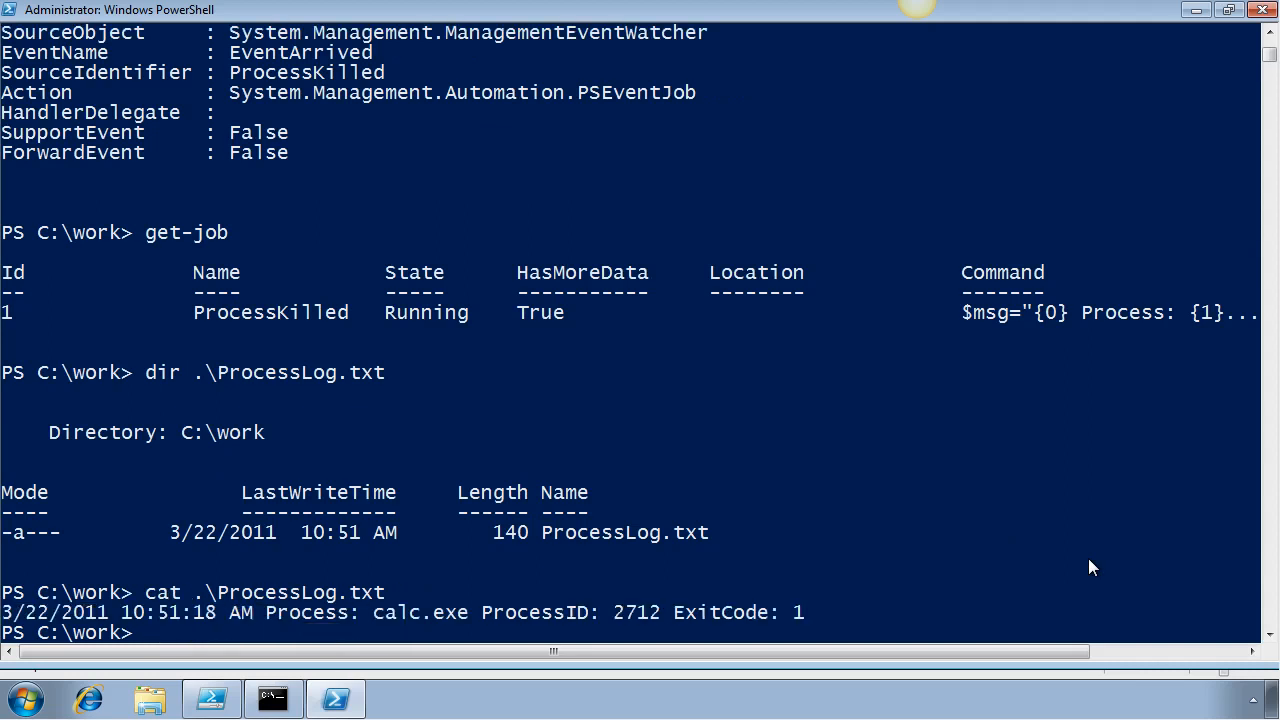